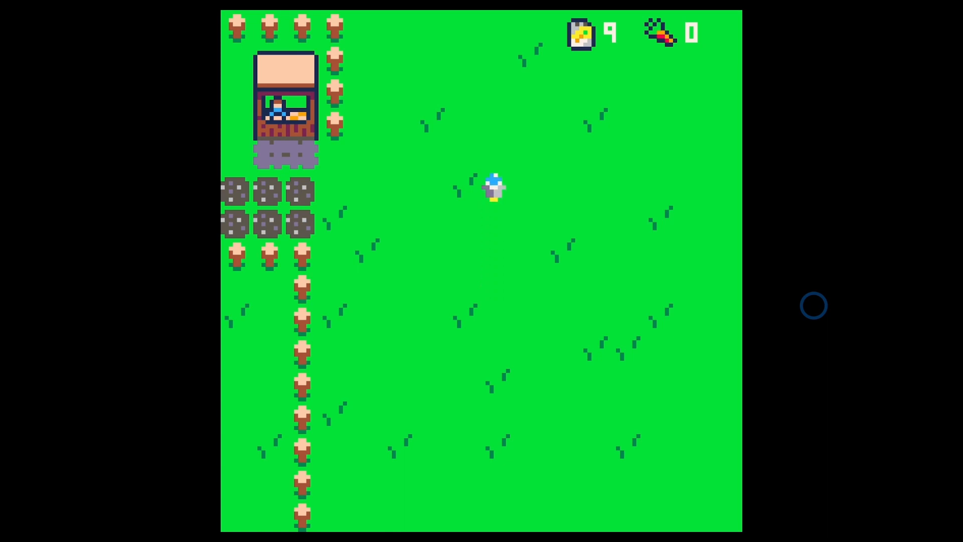
Stop the running farming game and return to the code editor
key(left)
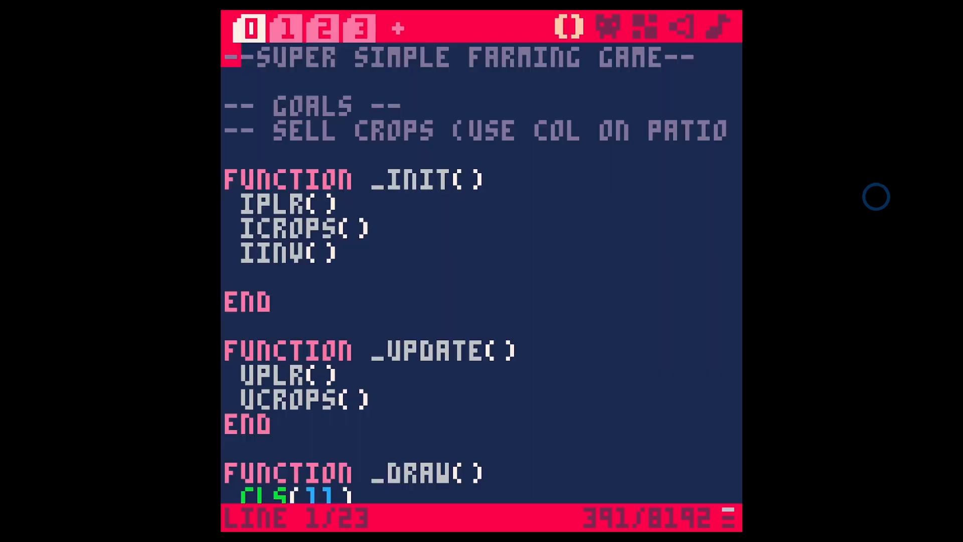
mouse_move(658, 34)
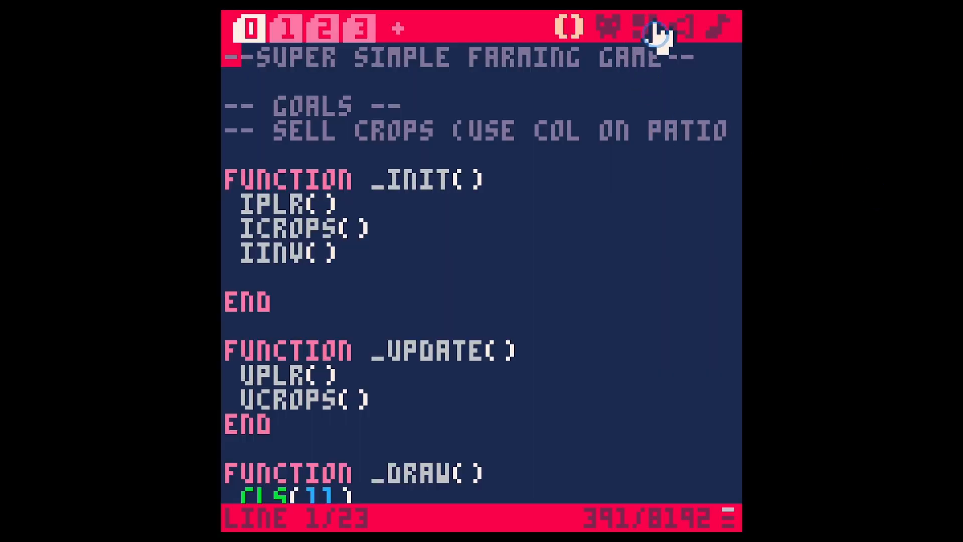
Draw a gold coin in empty sprite 17: yellow with orange shading and a dark blue outline
click(646, 26)
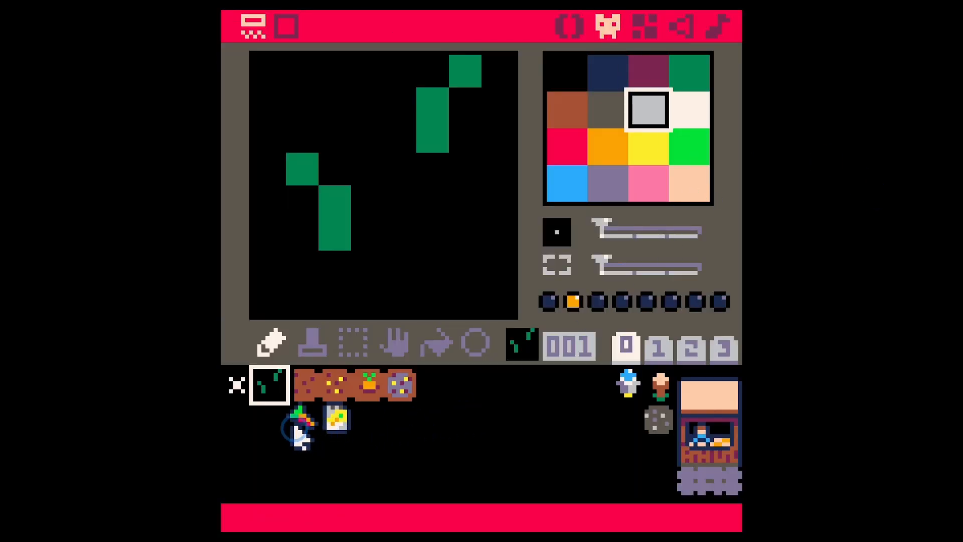
click(648, 148)
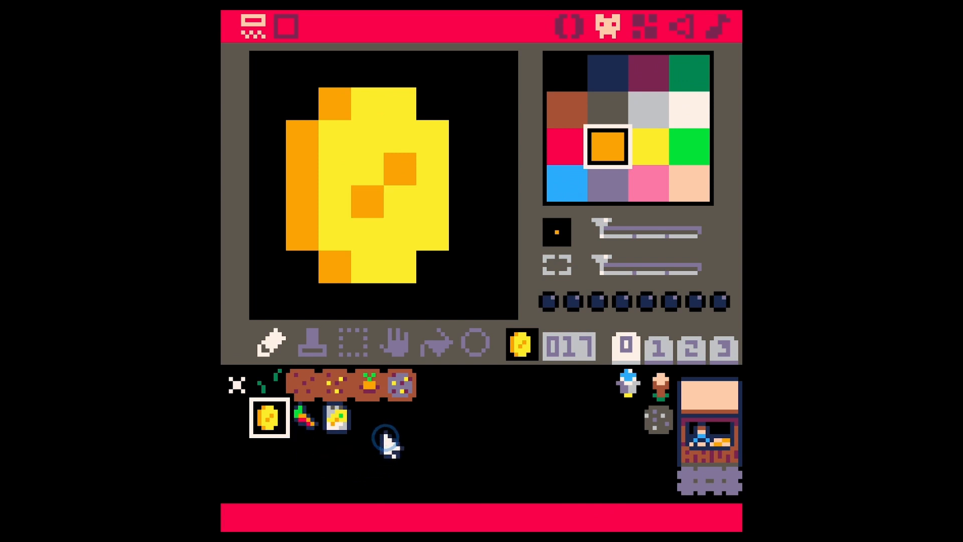
click(608, 70)
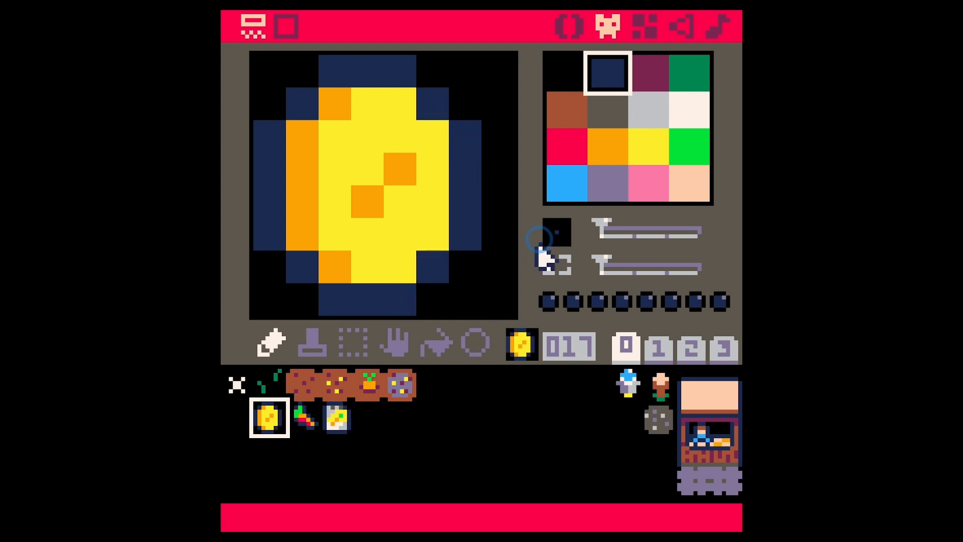
click(353, 343)
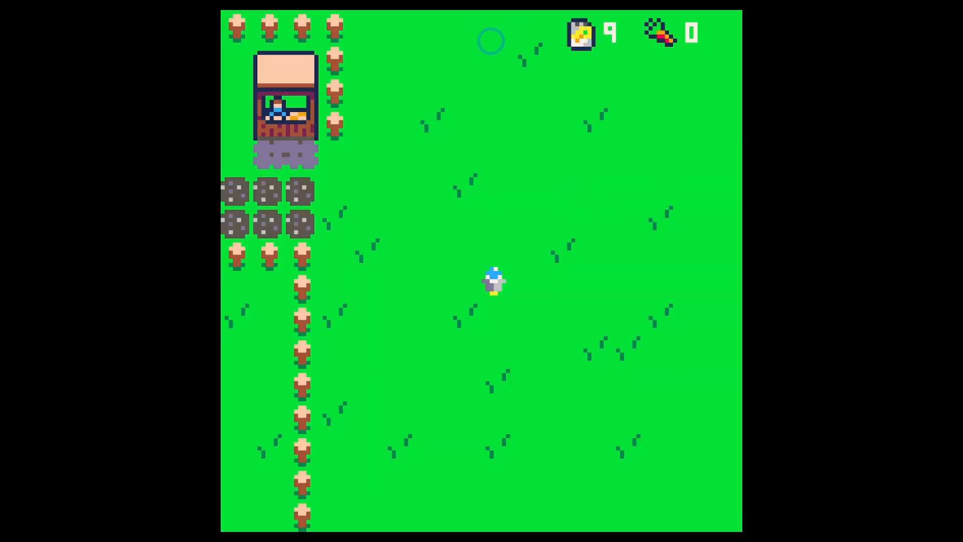
mouse_move(620, 65)
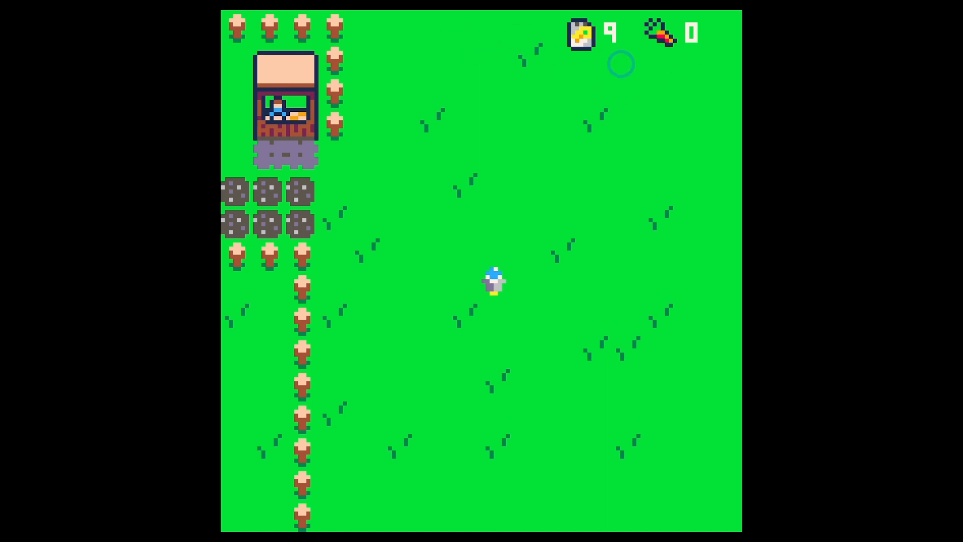
mouse_move(521, 43)
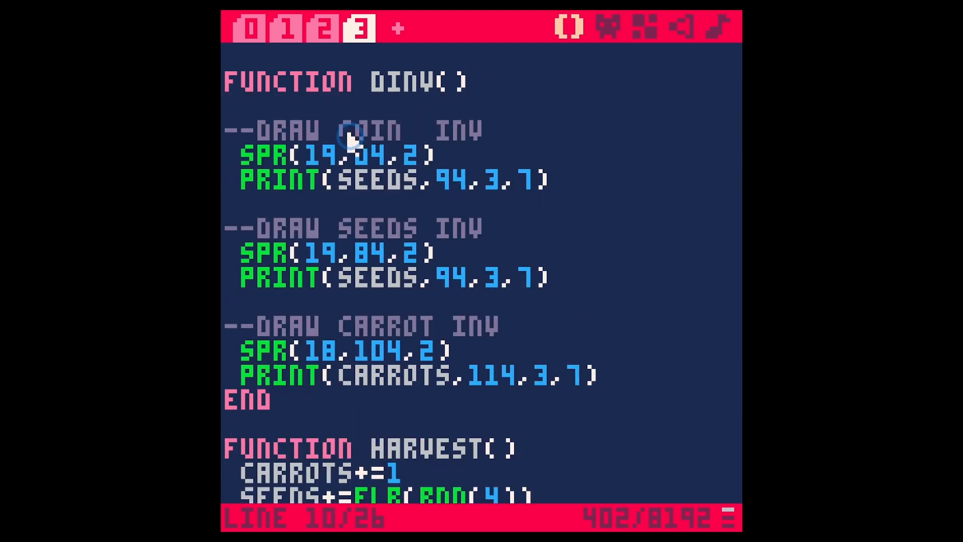
mouse_move(457, 163)
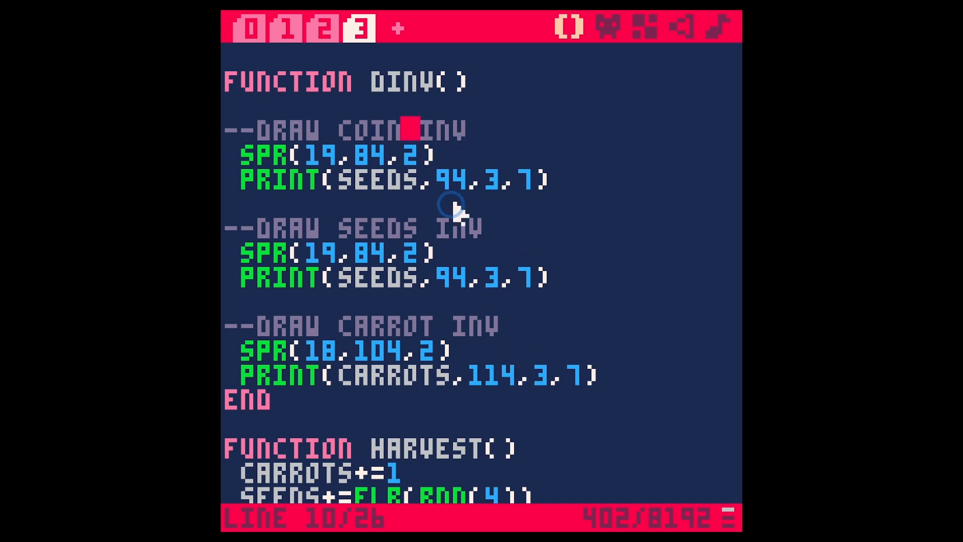
mouse_move(522, 203)
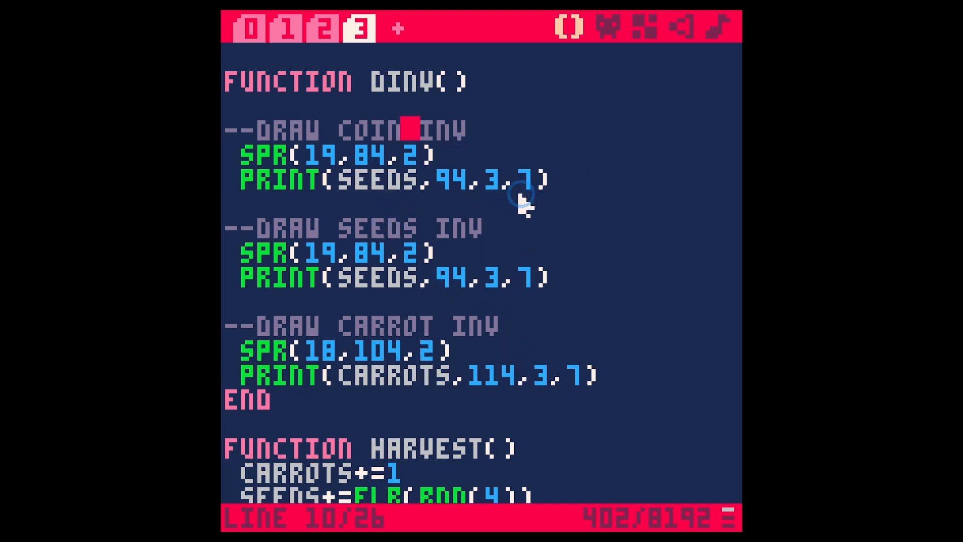
Add a coin block to DINV drawing sprite 17 with its counter shifted left of the seeds count
double_click(458, 180)
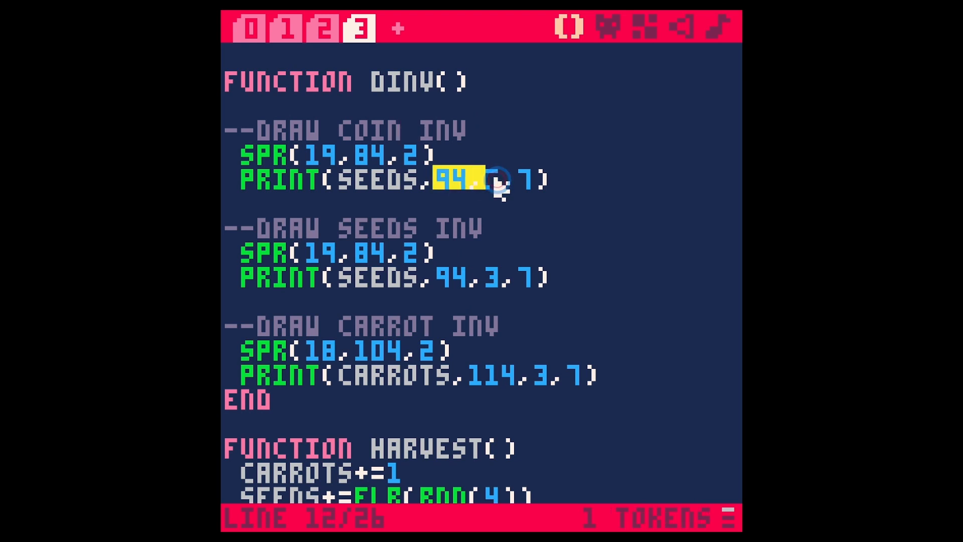
click(472, 180)
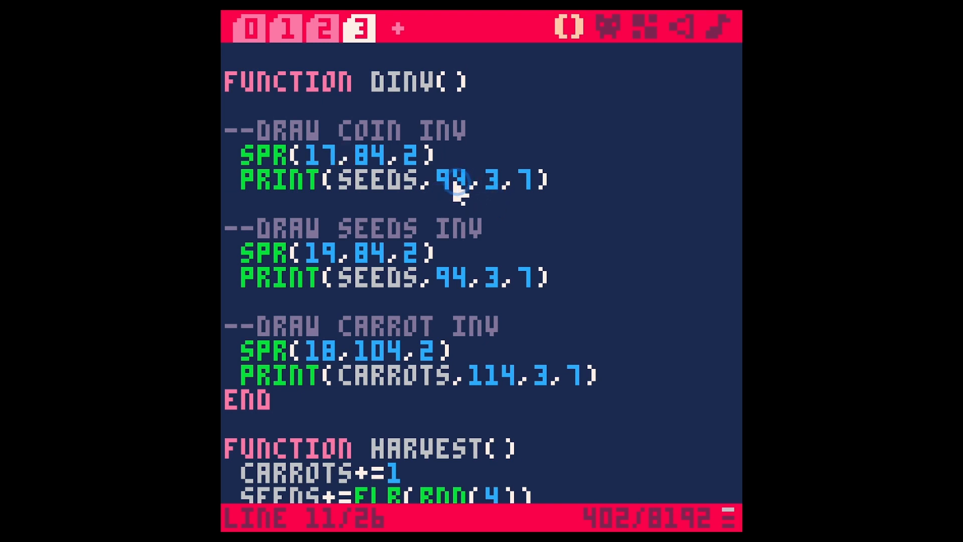
click(442, 180)
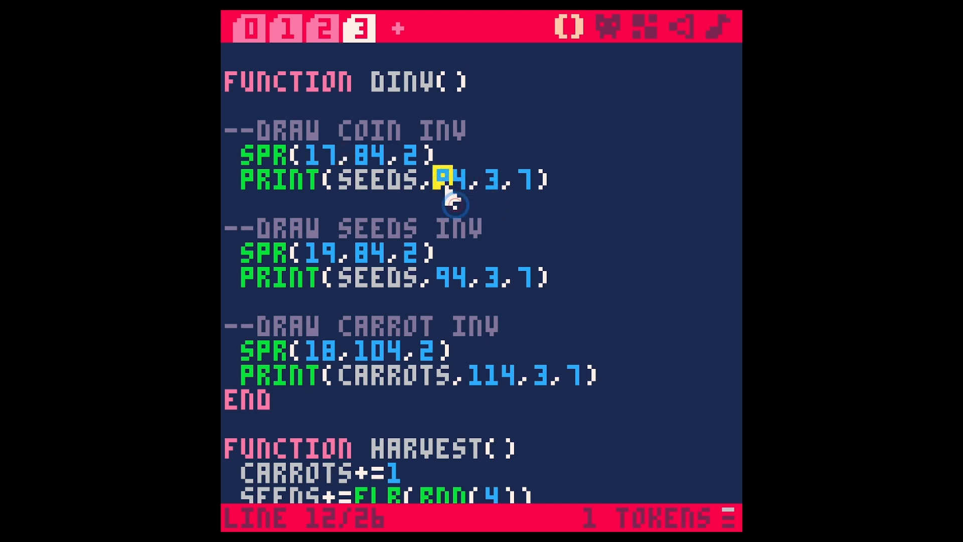
key(ctrl+s)
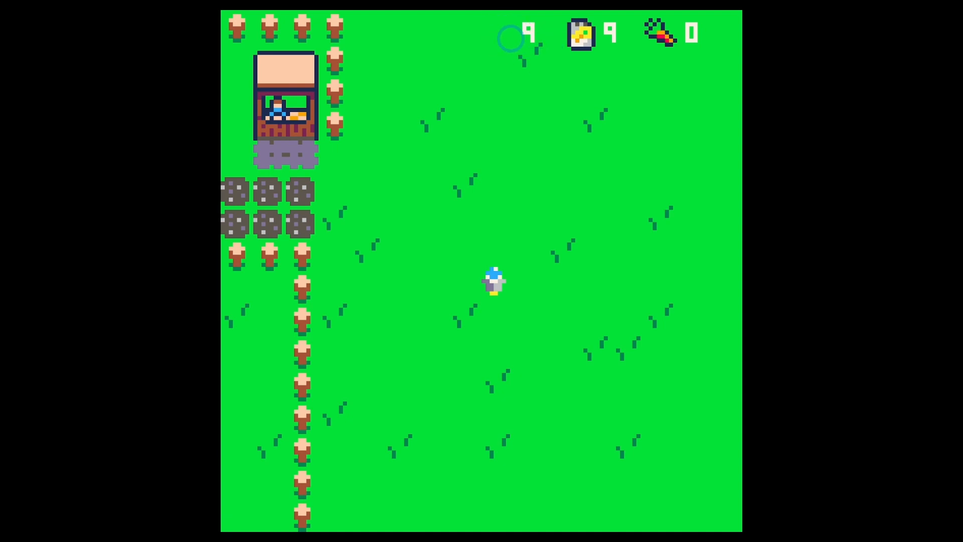
key(escape)
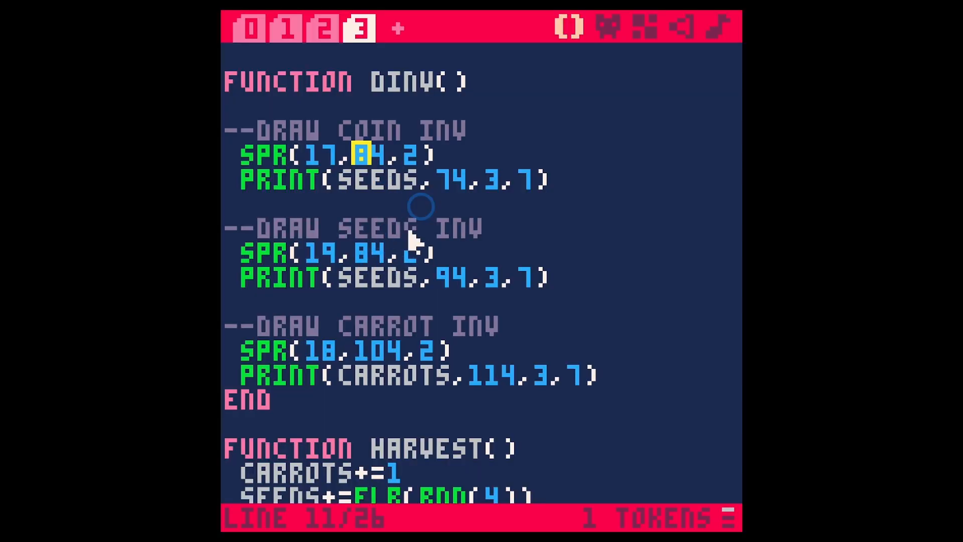
mouse_move(416, 194)
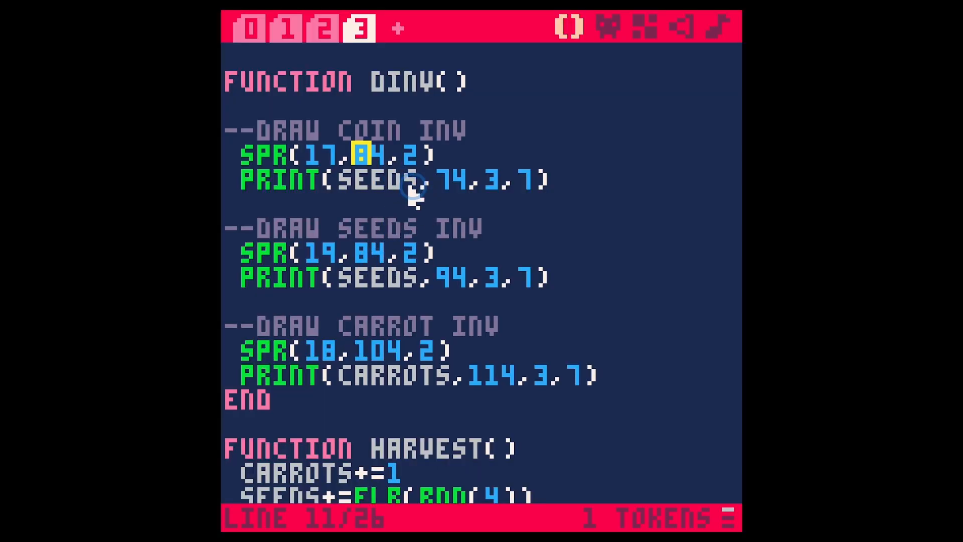
key(ctrl+s)
text(6)
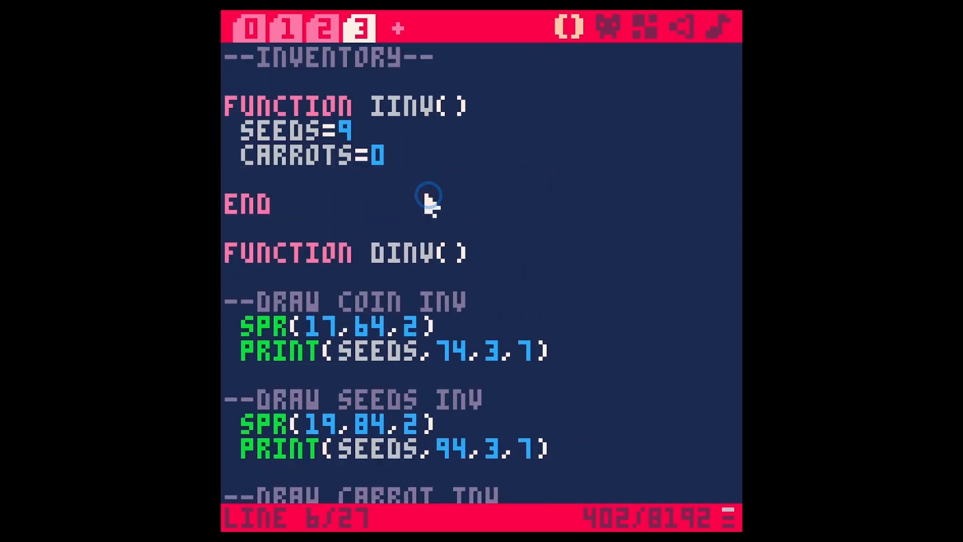
Add GOLD=5 to IINV and print GOLD beside the coin icon, then test in game
text(GOLD=)
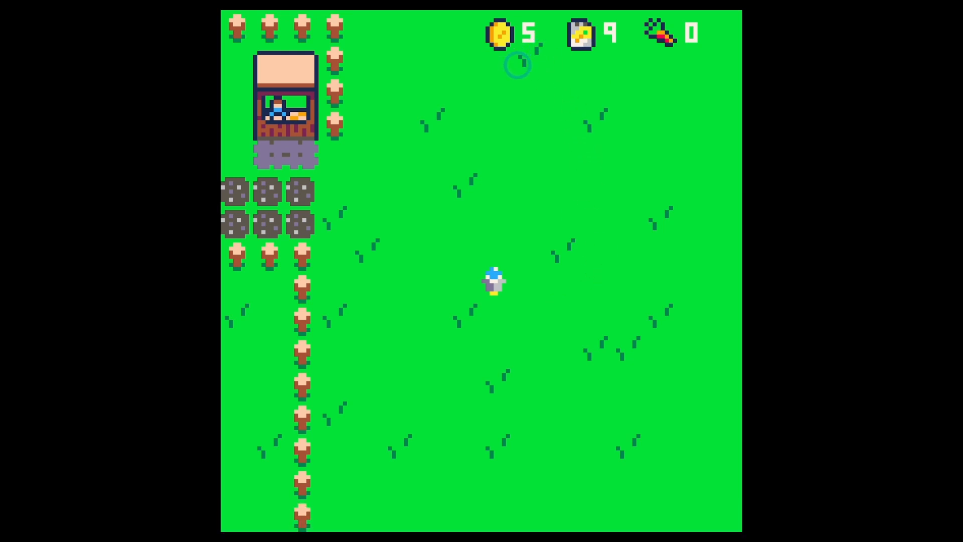
mouse_move(503, 269)
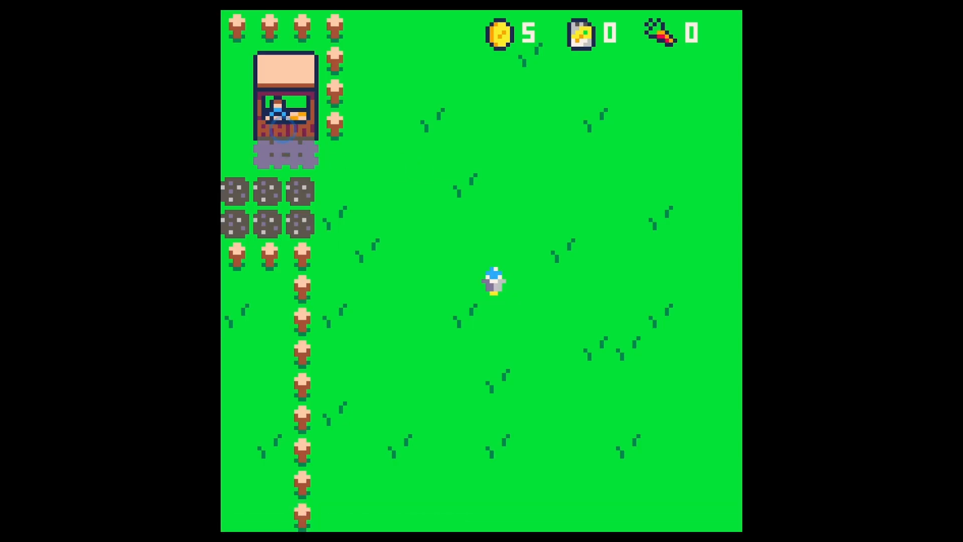
mouse_move(337, 179)
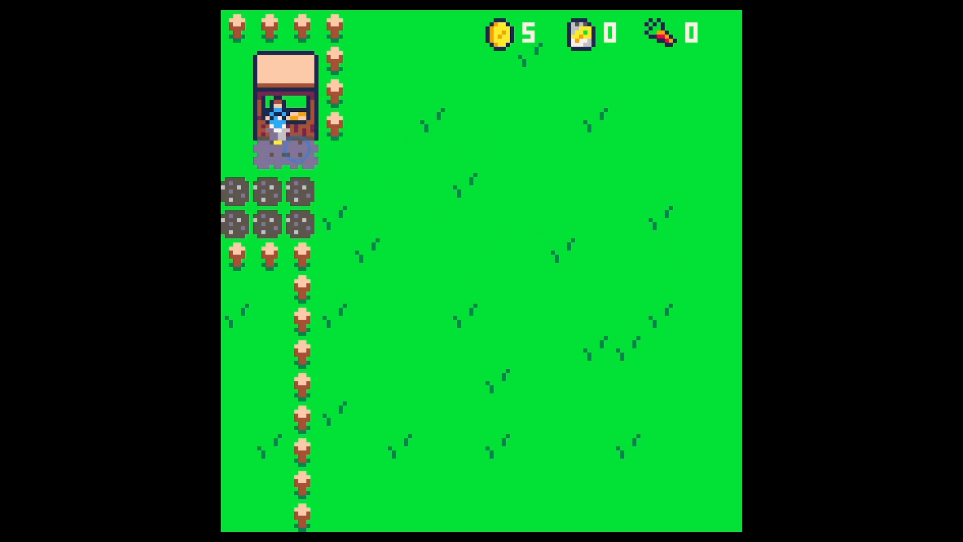
click(452, 189)
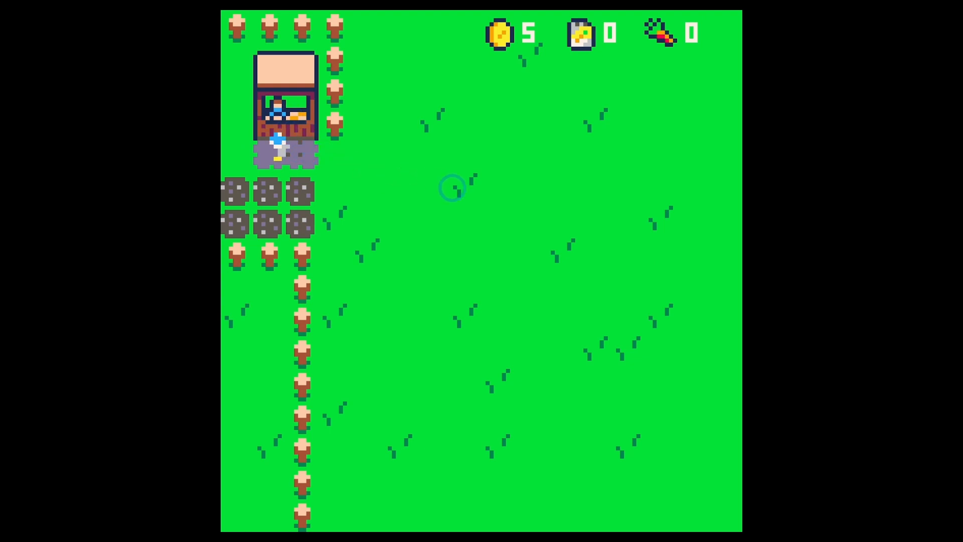
click(286, 28)
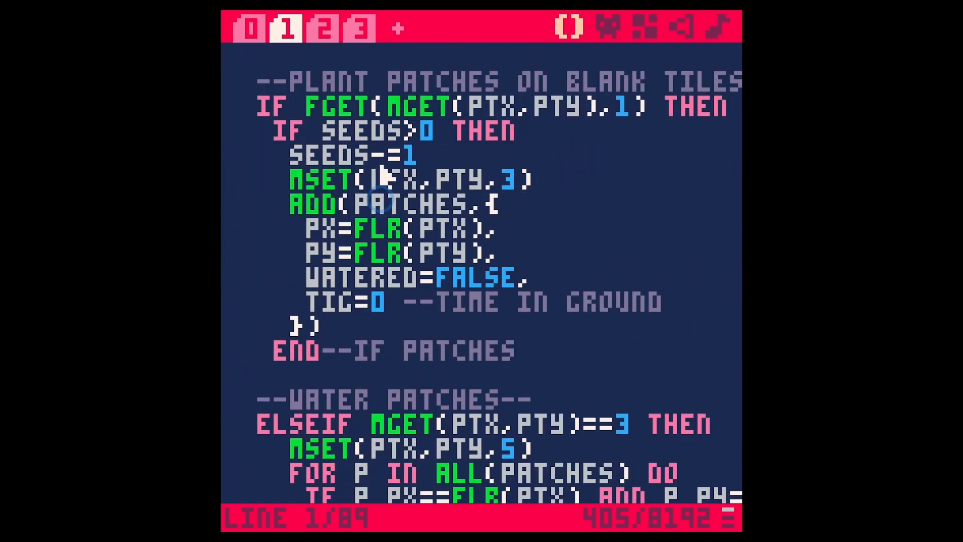
Add an ELSEIF FGET(MGET(PTX,PTY),2) branch commented --SPEND GOLD after the carrot-collecting code
scroll(down, 3)
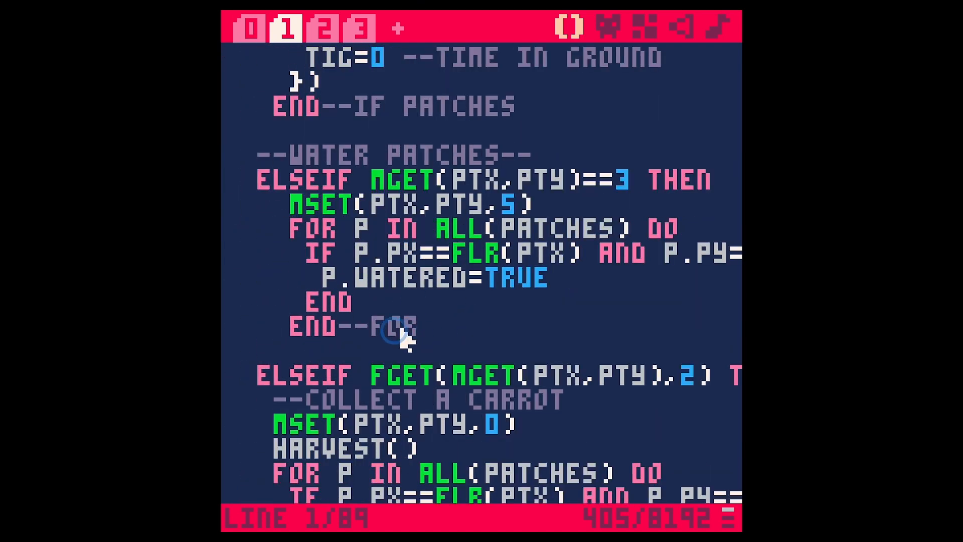
scroll(down, 3)
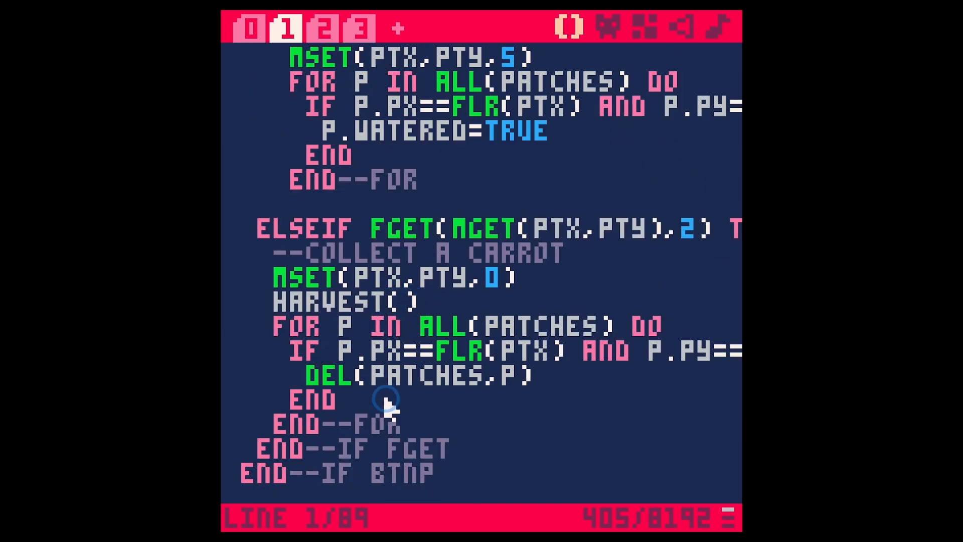
scroll(down, 3)
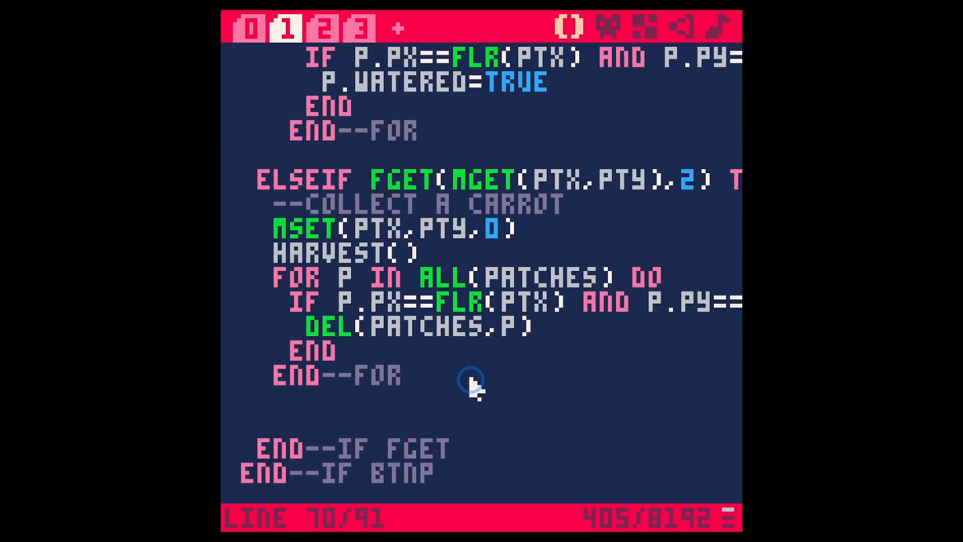
mouse_move(353, 412)
text(--SPEND GOLD)
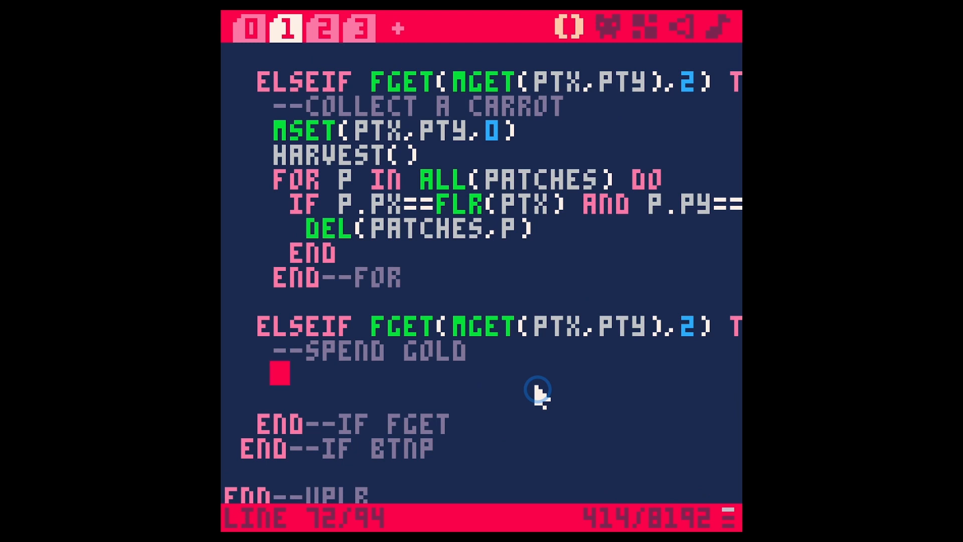
click(634, 28)
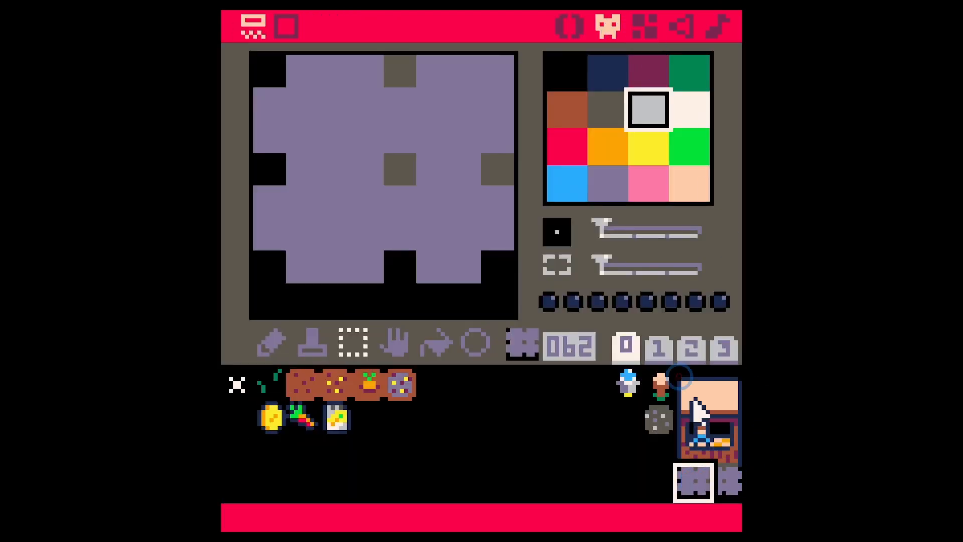
Inspect the stand's stone tile flags and change the spend-gold branch to test flag 1
click(395, 385)
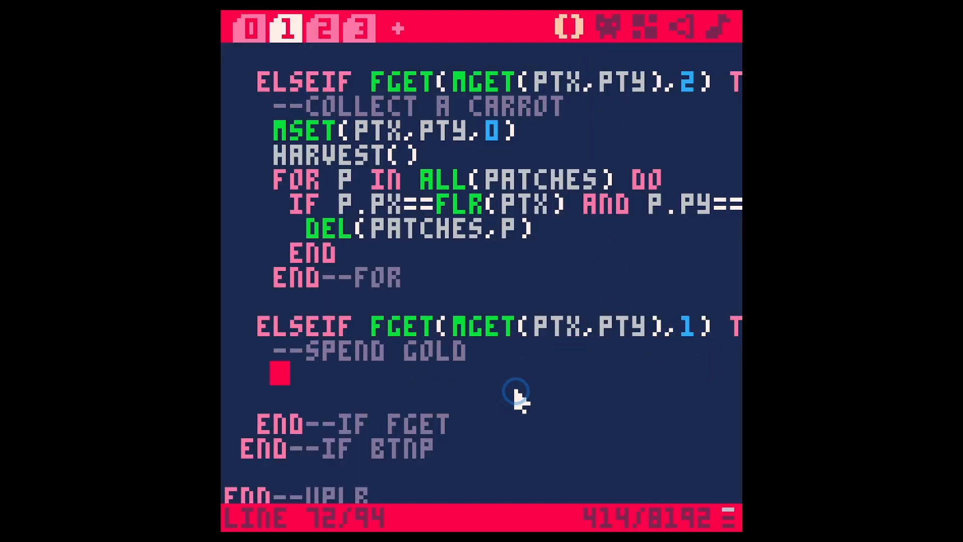
Make the spend-gold branch add 1 seed and remove 1 gold when GOLD>0, then test buying
text(IF GOLD>0 THEN)
text(SEEDS+=1)
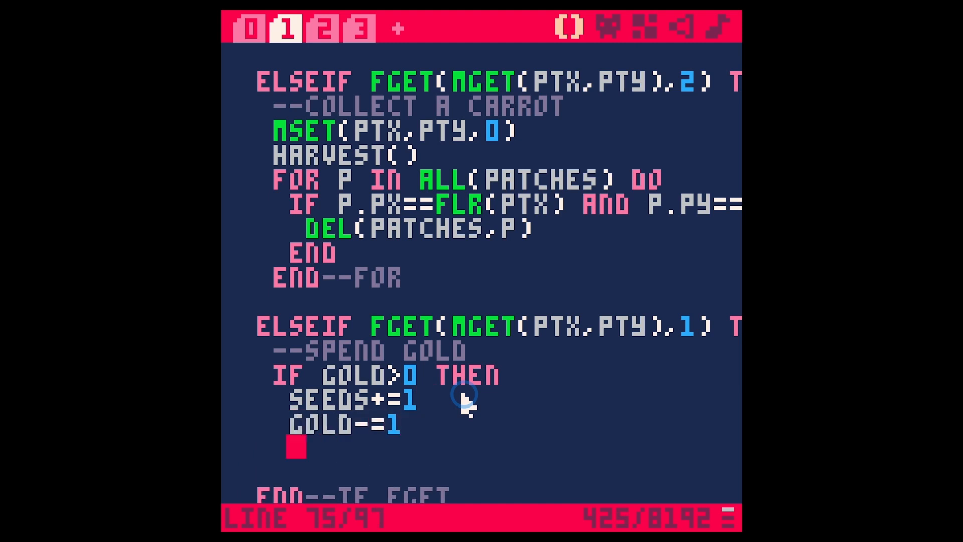
key(ctrl+r)
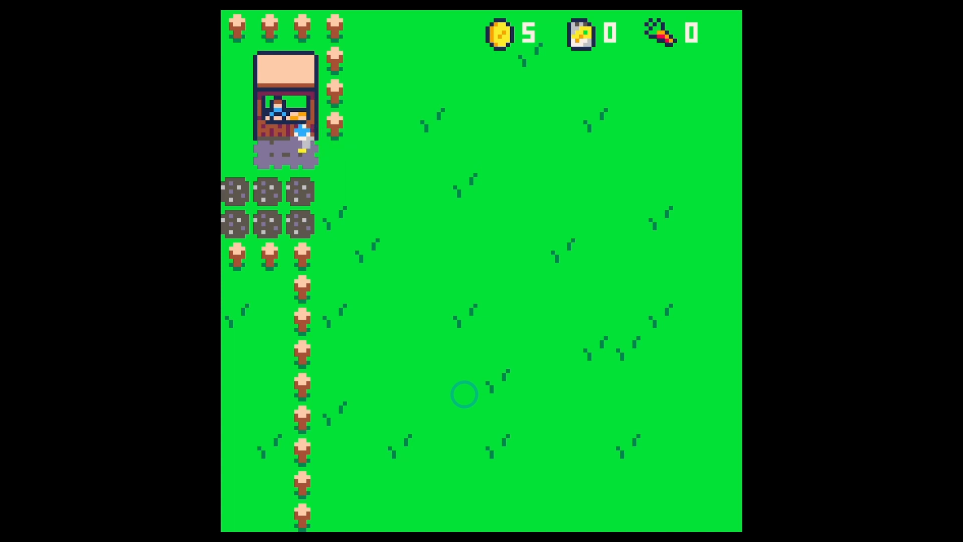
key(Escape)
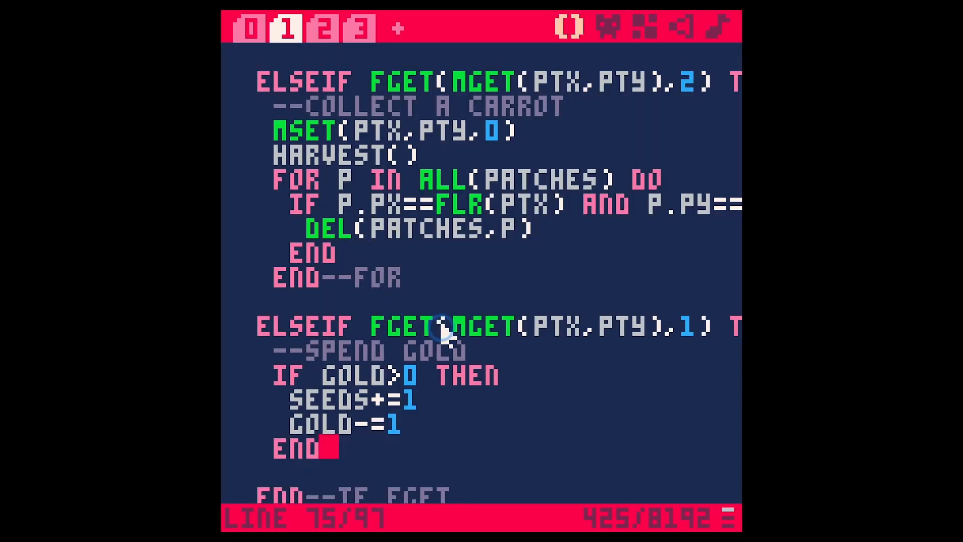
mouse_move(420, 436)
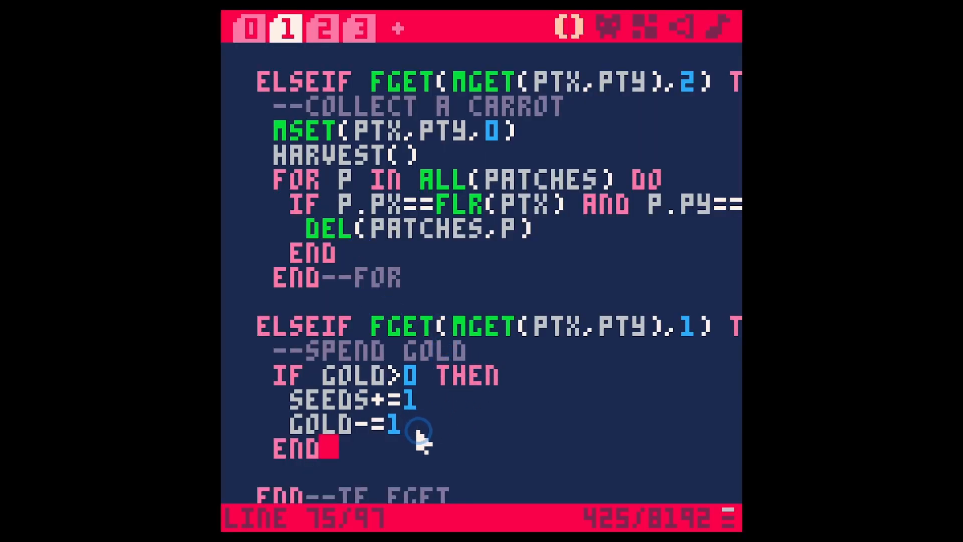
click(327, 29)
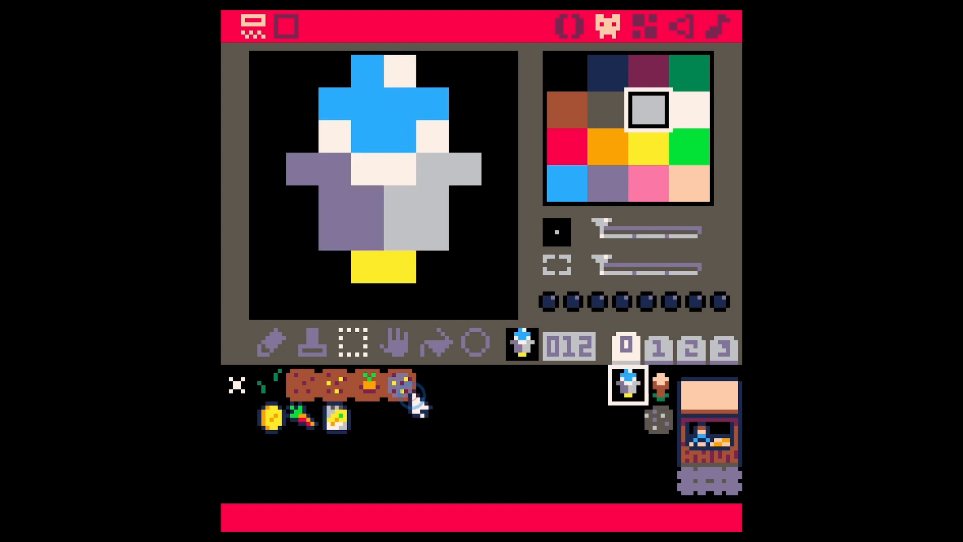
Check the carrot tile's flags, switch the branch to flag 3 and comment out the IF GOLD>0/END
click(367, 385)
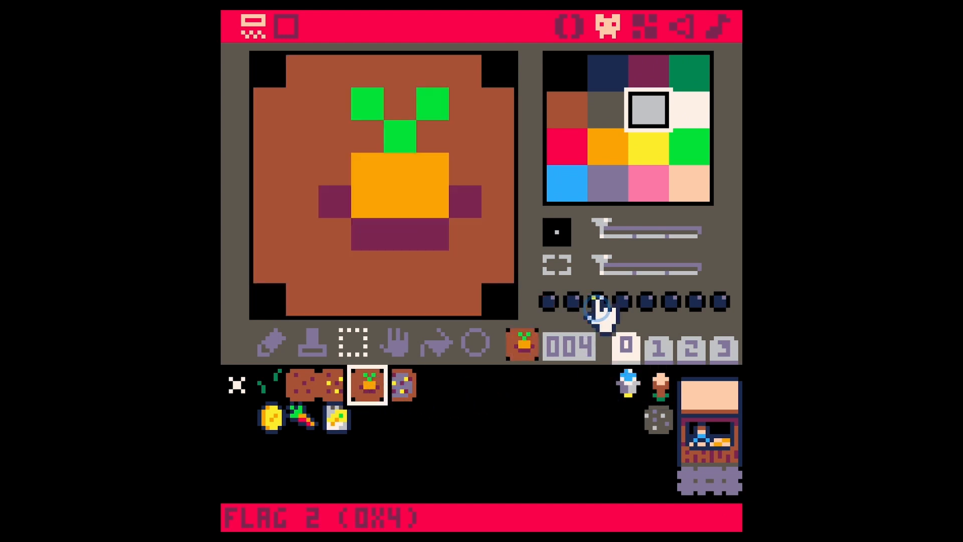
click(270, 384)
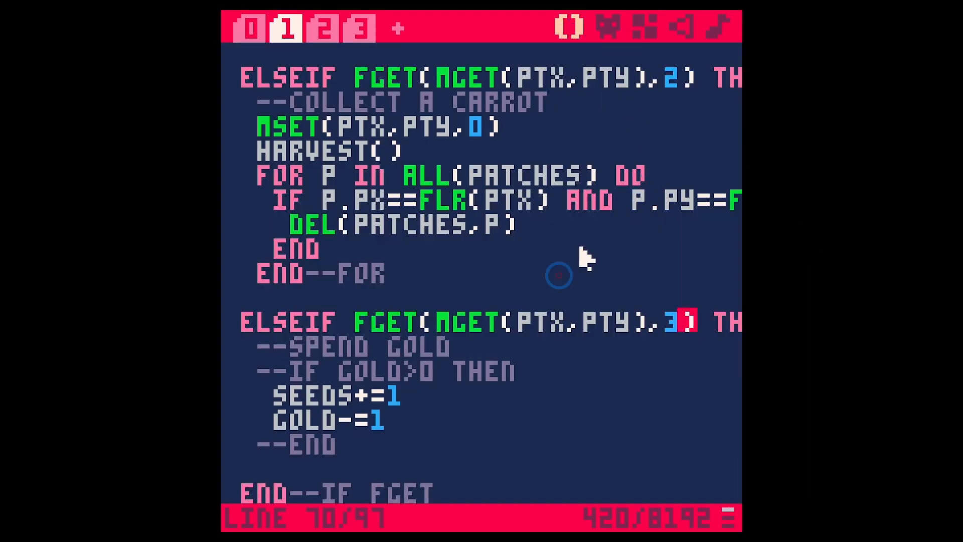
Uncomment the IF GOLD>0 THEN and END lines to restore the gold check
scroll(down, 3)
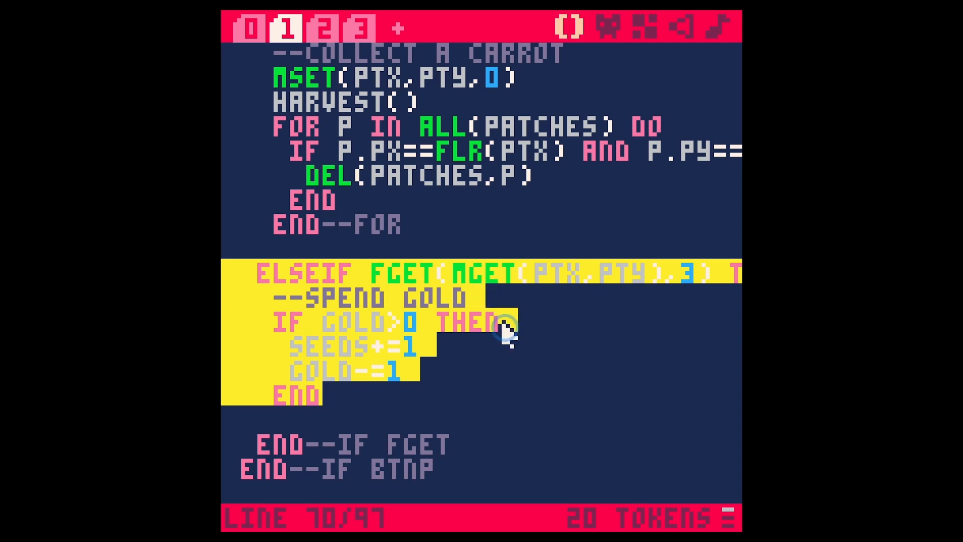
mouse_move(418, 301)
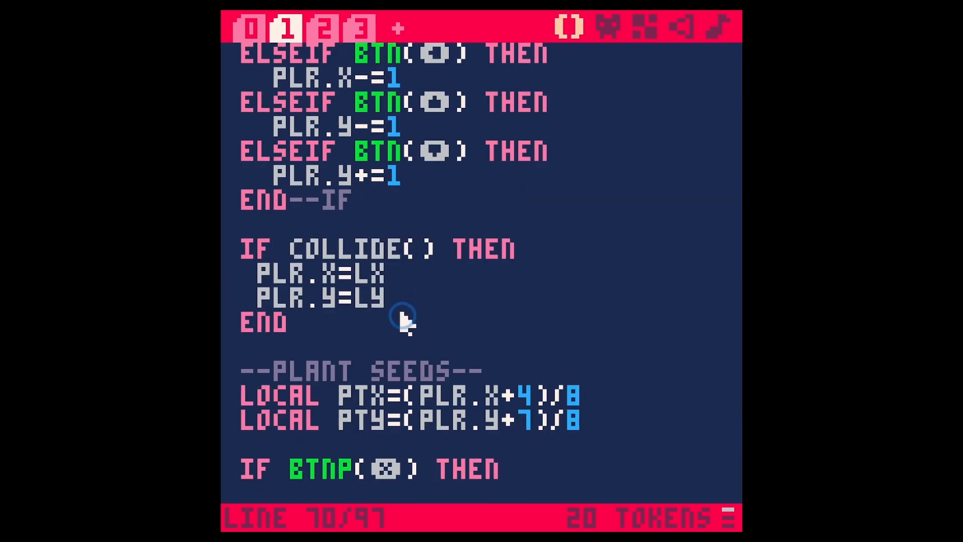
scroll(down, 3)
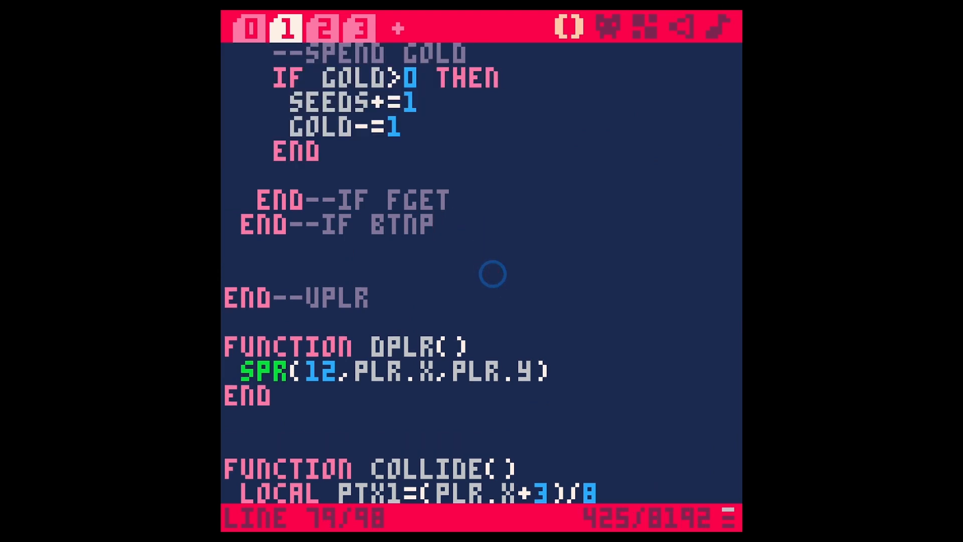
text(IF BTNP(0))
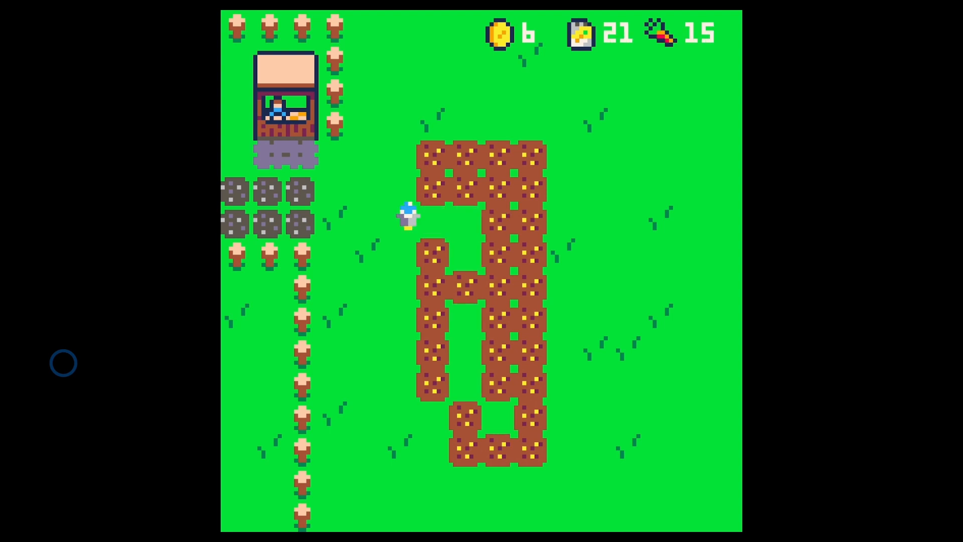
mouse_move(515, 214)
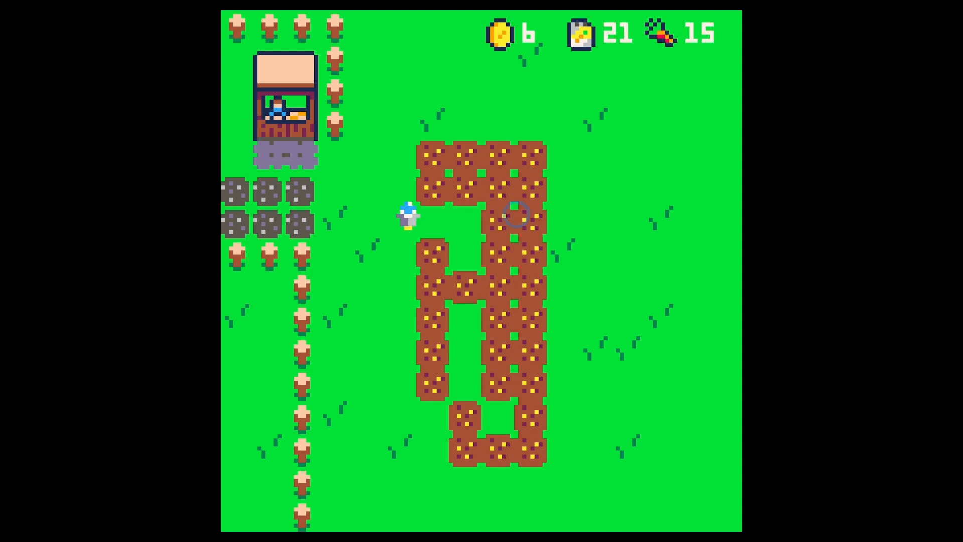
mouse_move(708, 281)
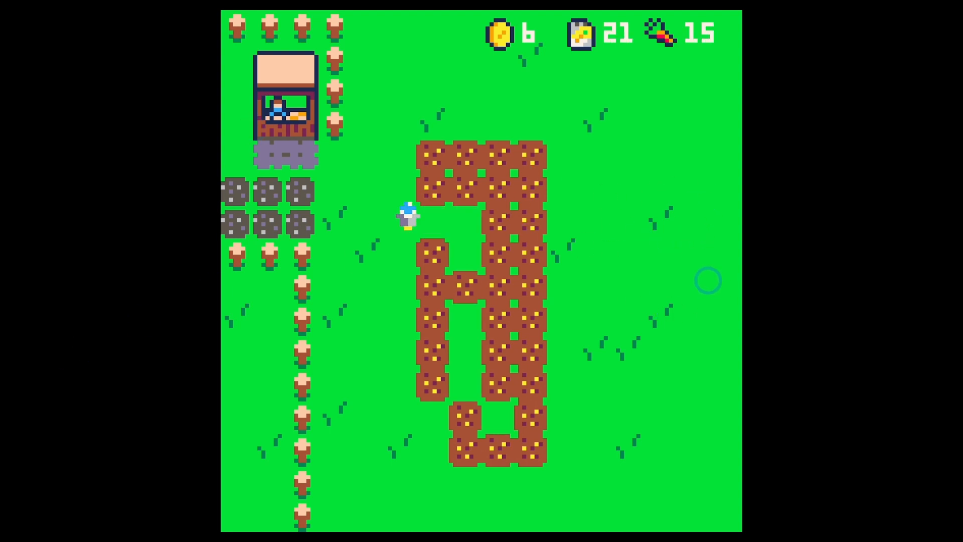
mouse_move(760, 273)
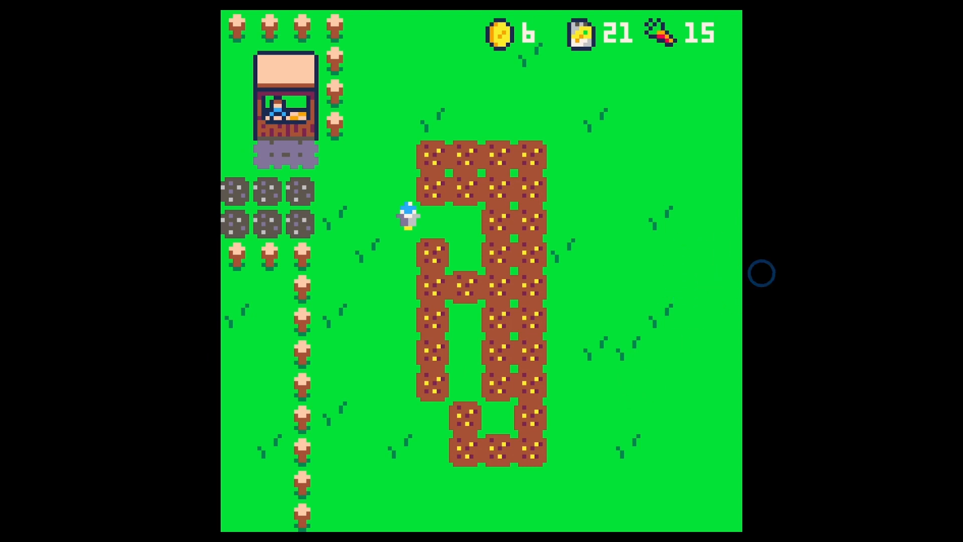
mouse_move(648, 311)
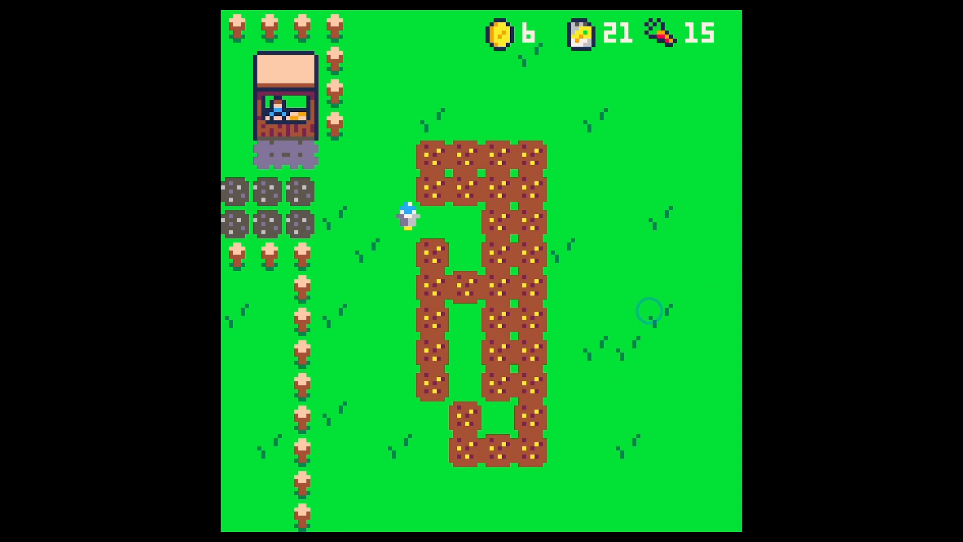